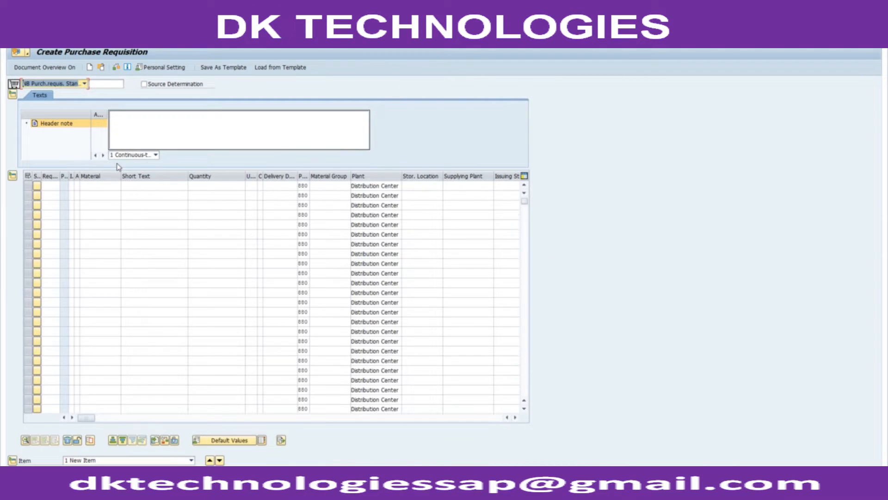
Fill item row: Acct K, 'Office Note books, pens', 10 EA, purch. group 880, material group 00107.
{"action": "left_click", "coordinate": [97, 184]}
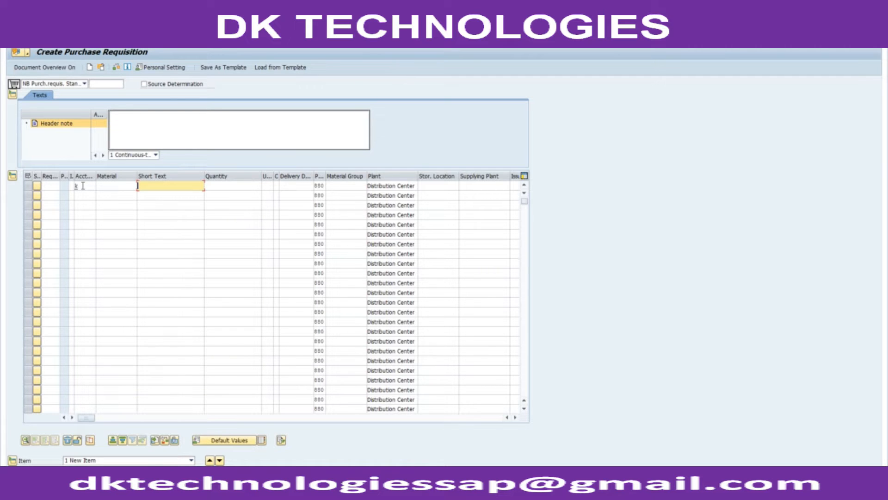
{"action": "type", "text": "Office No=te"}
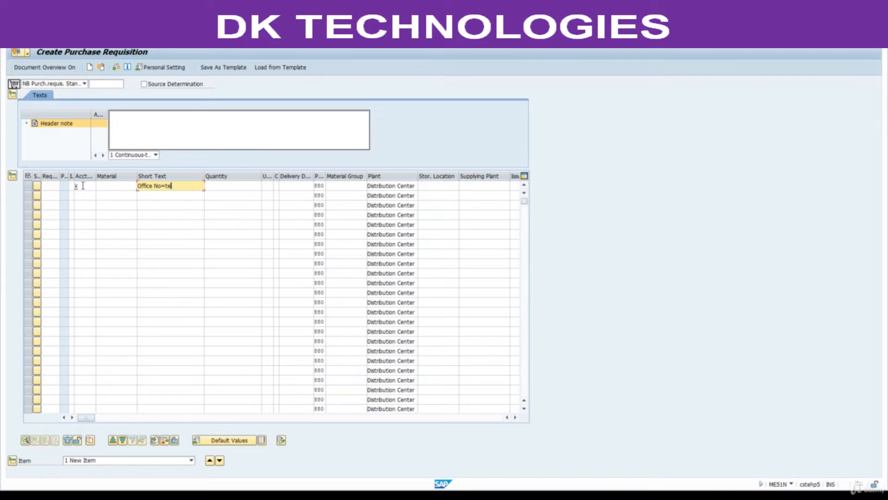
{"action": "type", "text": "Office Note"}
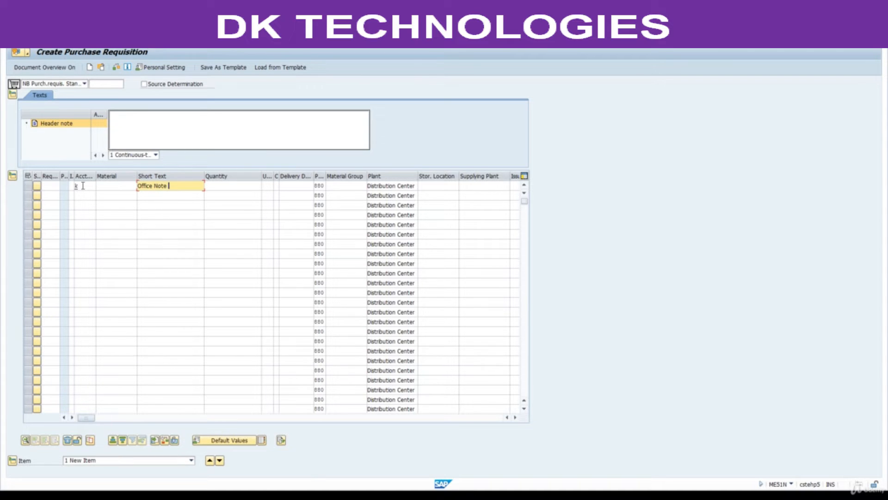
{"action": "type", "text": "books, pens"}
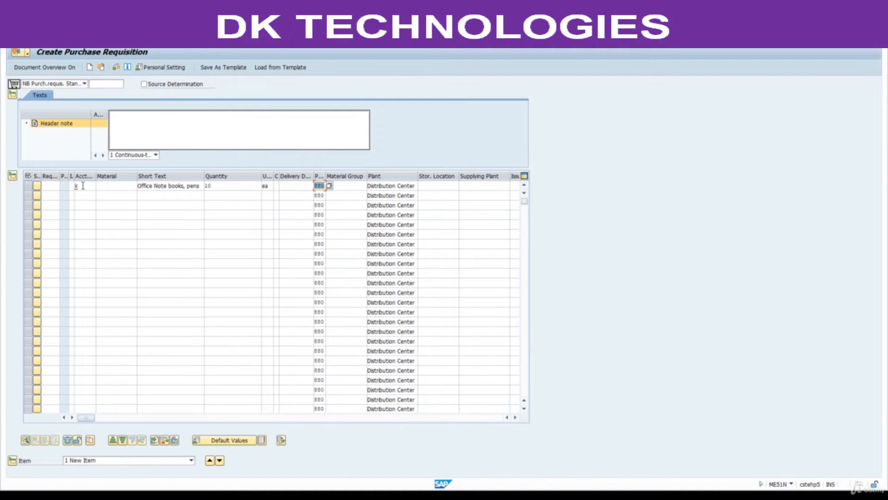
{"action": "type", "text": "00107"}
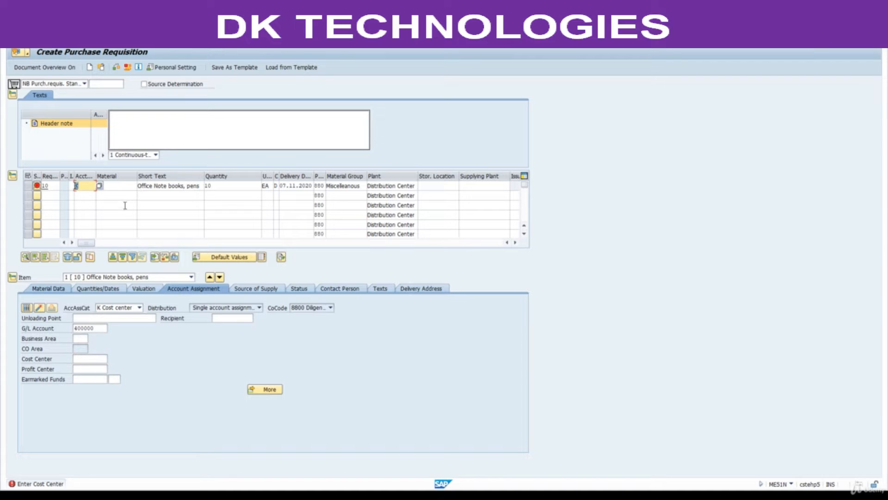
{"action": "mouse_move", "coordinate": [83, 213]}
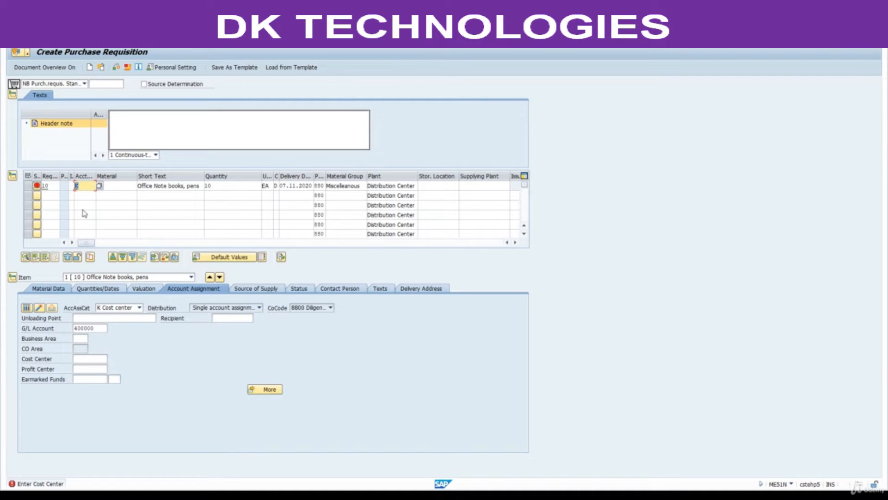
Clear the item's G/L account and cost center and set its Acct column to U.
{"action": "left_click", "coordinate": [88, 327]}
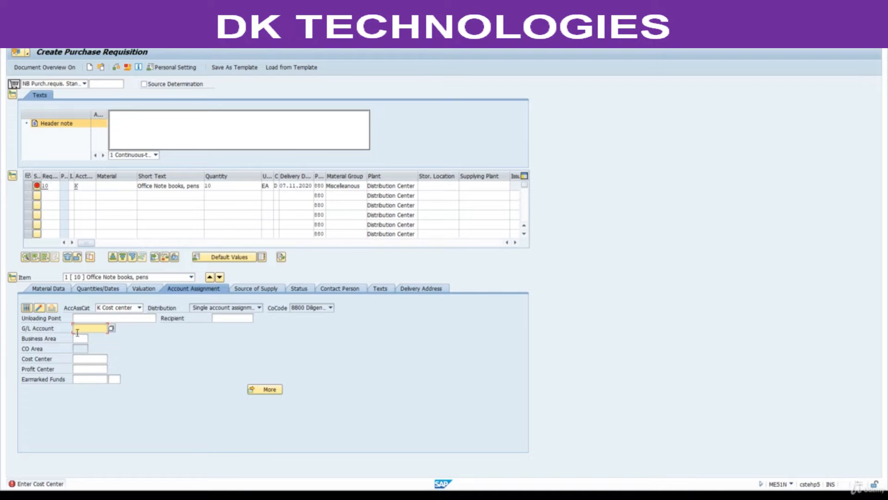
{"action": "mouse_move", "coordinate": [91, 359]}
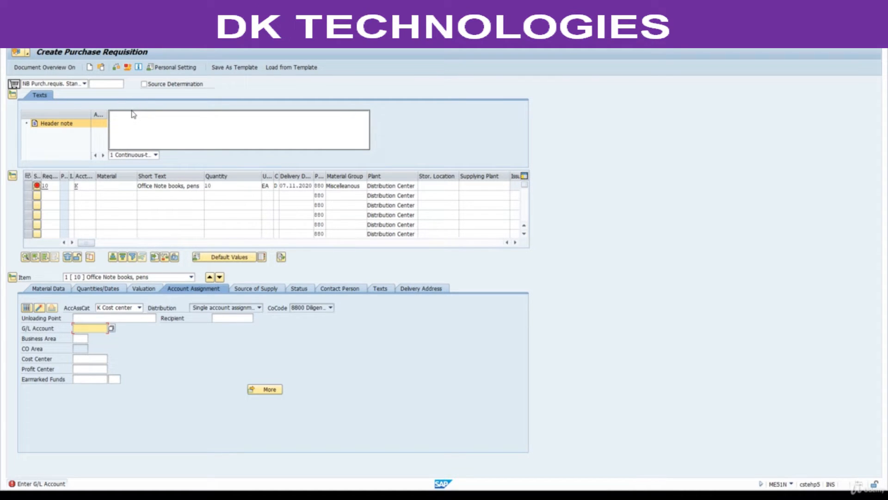
{"action": "mouse_move", "coordinate": [156, 323]}
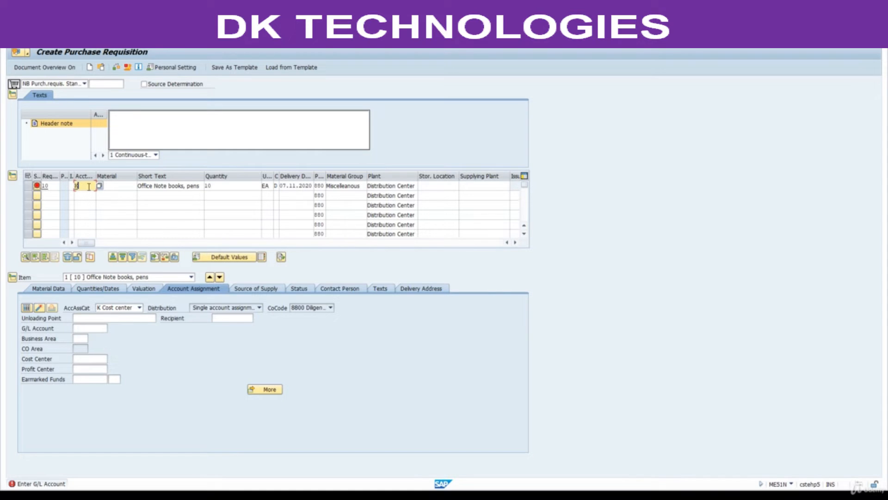
{"action": "mouse_move", "coordinate": [92, 194]}
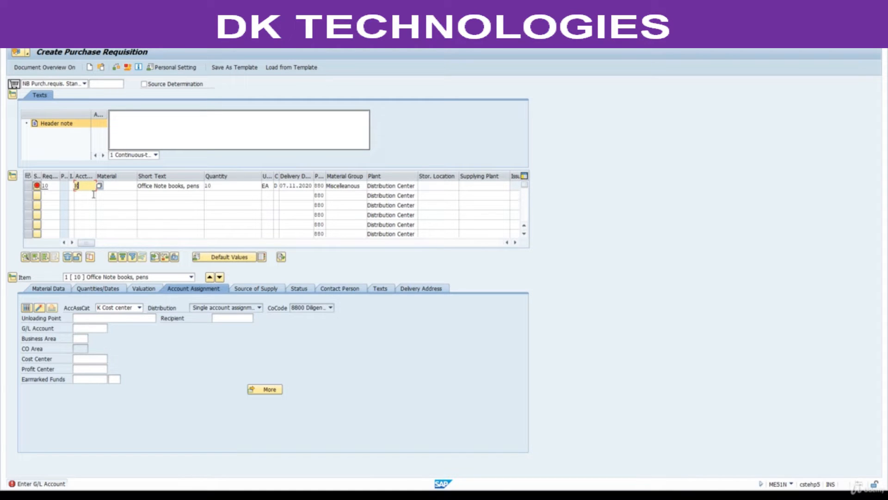
{"action": "left_click", "coordinate": [91, 327]}
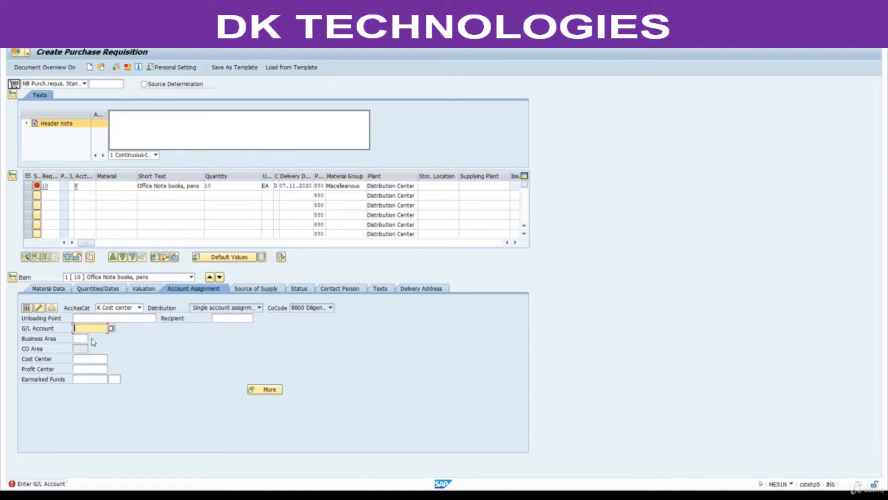
{"action": "left_click", "coordinate": [89, 358]}
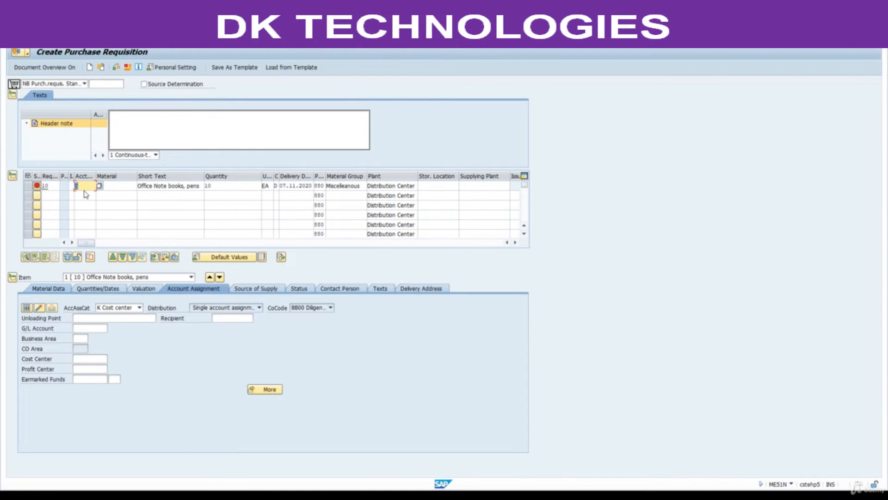
{"action": "mouse_move", "coordinate": [171, 359]}
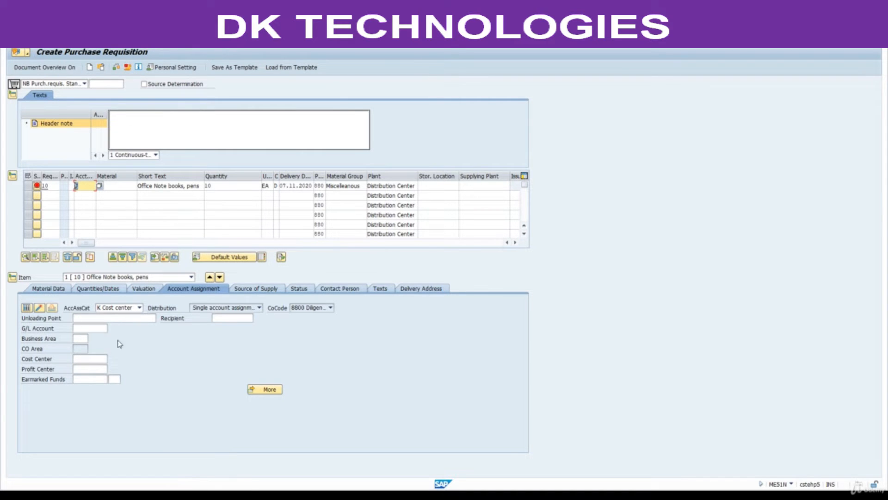
{"action": "mouse_move", "coordinate": [112, 381]}
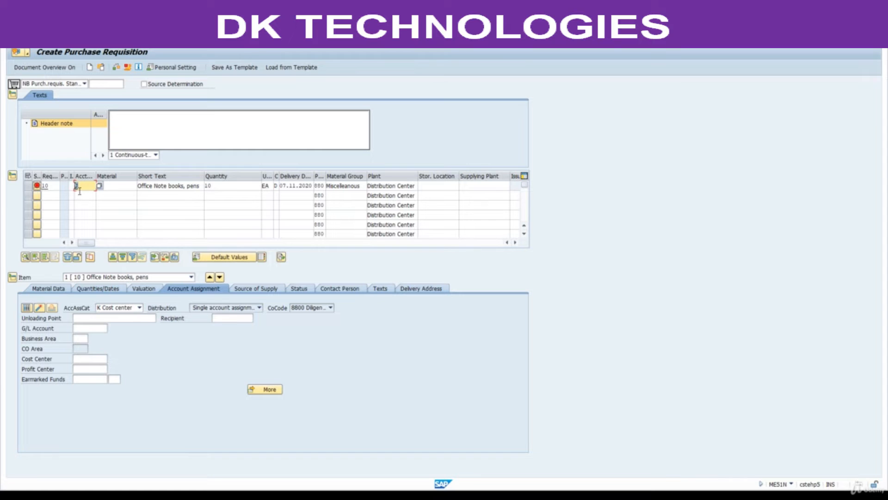
{"action": "mouse_move", "coordinate": [102, 248]}
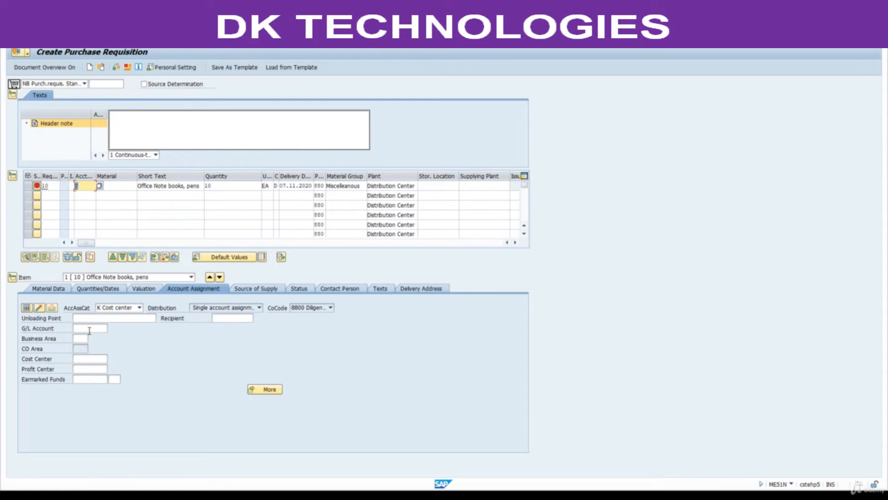
{"action": "left_click", "coordinate": [91, 359]}
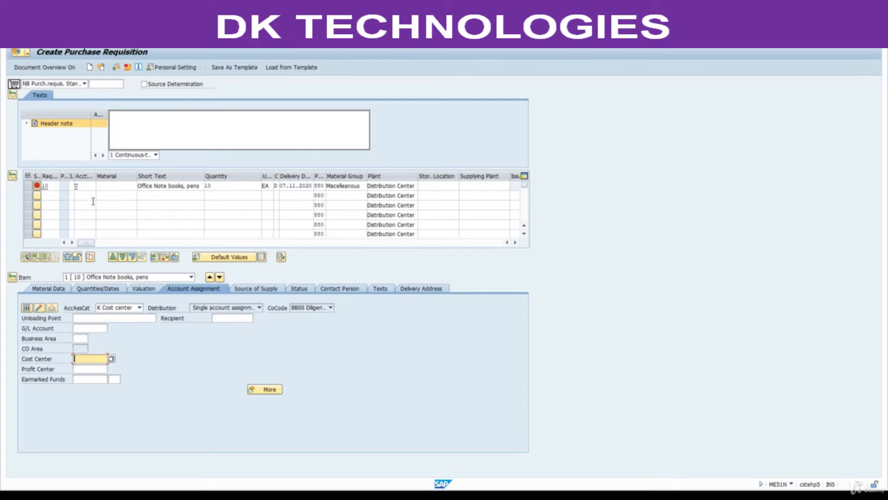
{"action": "left_click", "coordinate": [84, 185]}
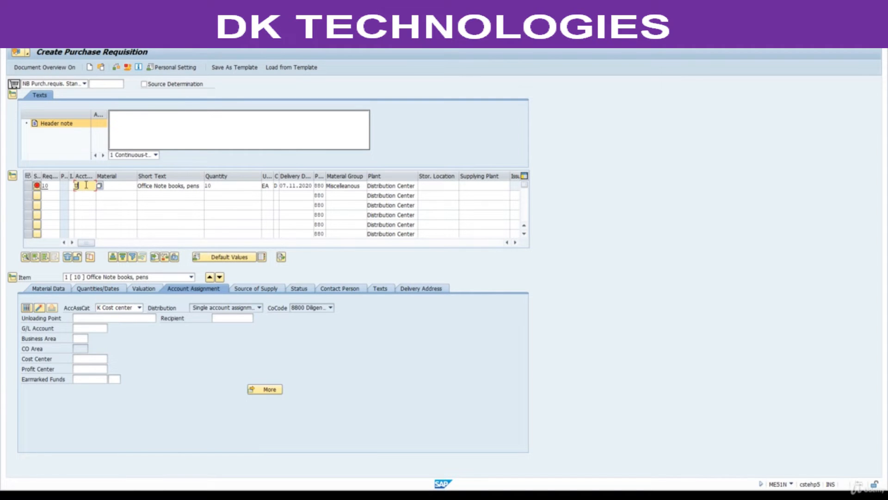
{"action": "left_click", "coordinate": [143, 370]}
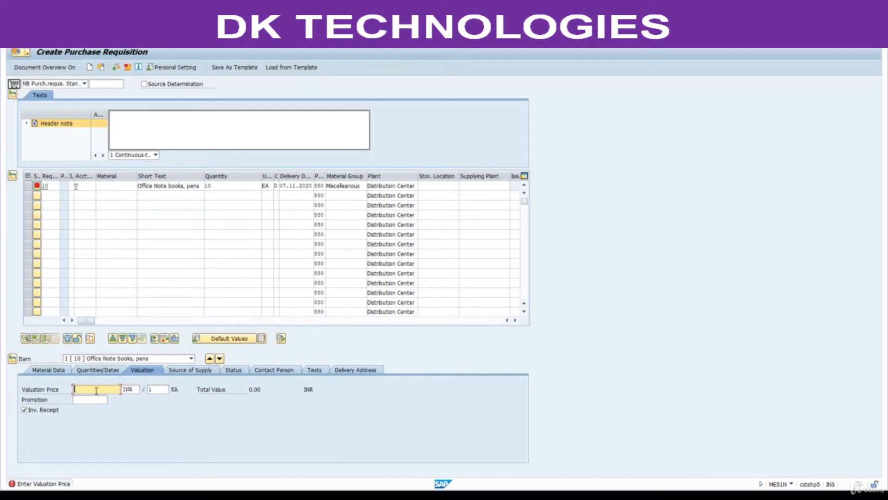
{"action": "type", "text": "11"}
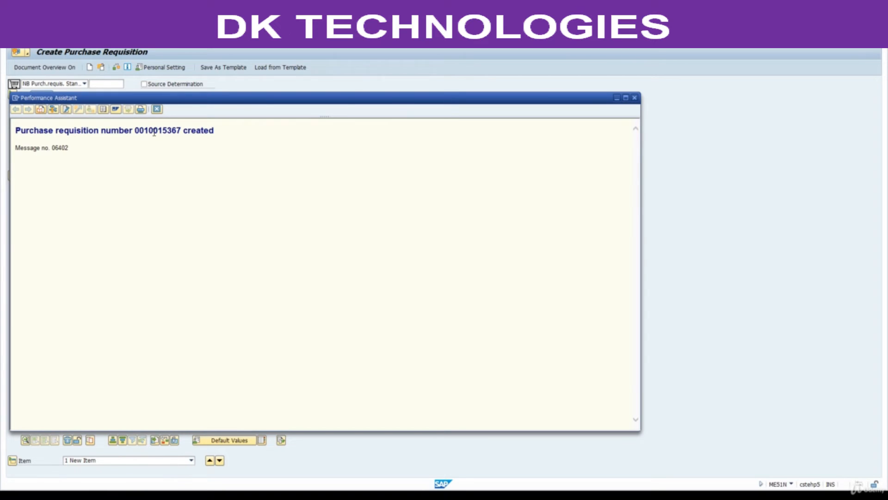
Paste the copied Case 3 block at row 69 and rename its heading to Case 4.
{"action": "double_click", "coordinate": [158, 131]}
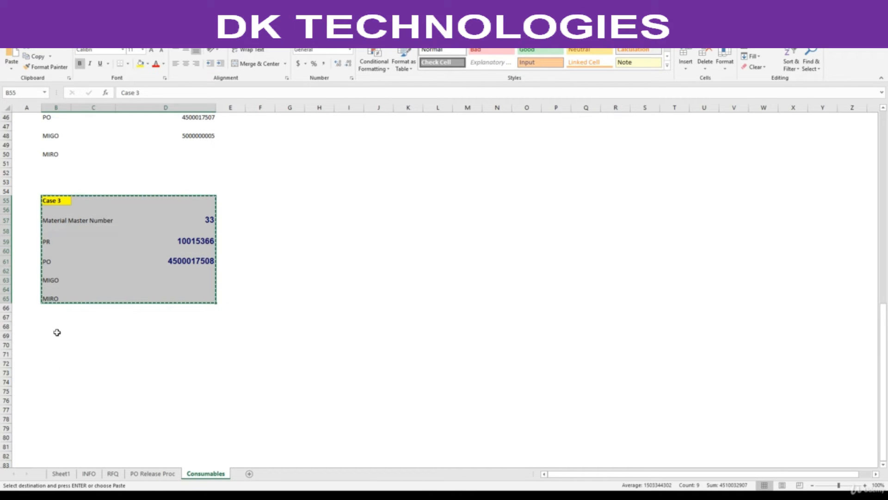
{"action": "left_click", "coordinate": [55, 335]}
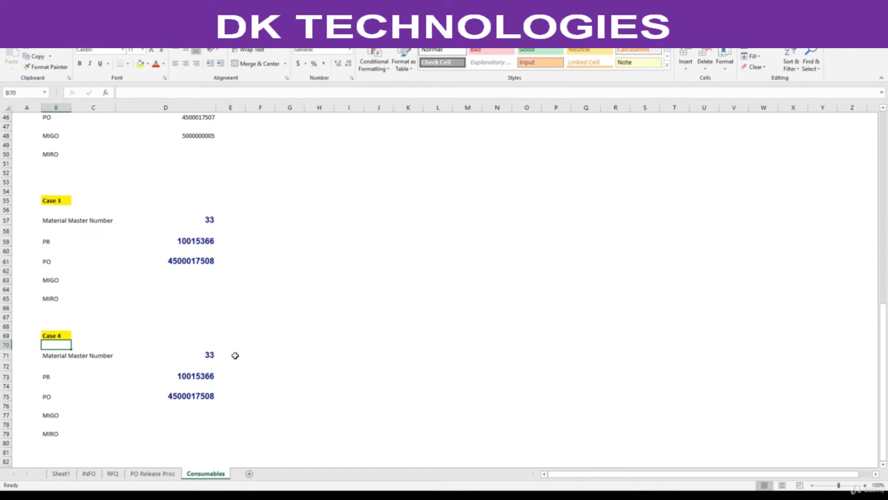
{"action": "left_click", "coordinate": [165, 355]}
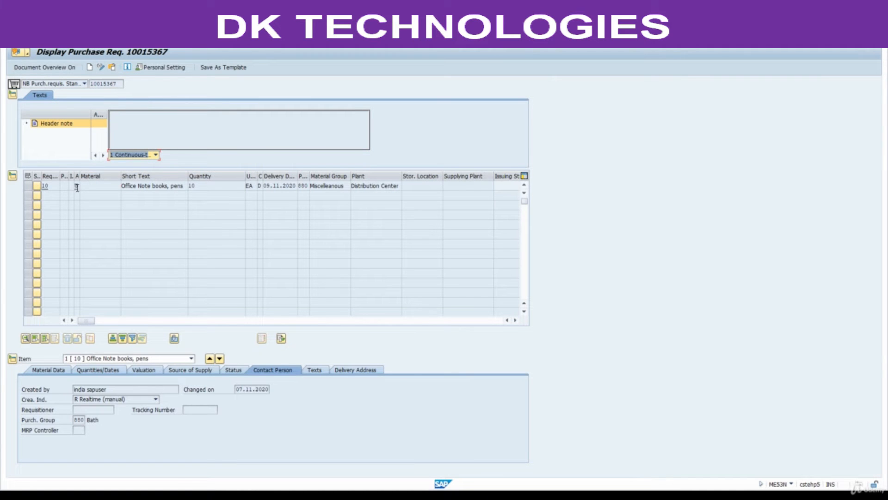
{"action": "mouse_move", "coordinate": [111, 219]}
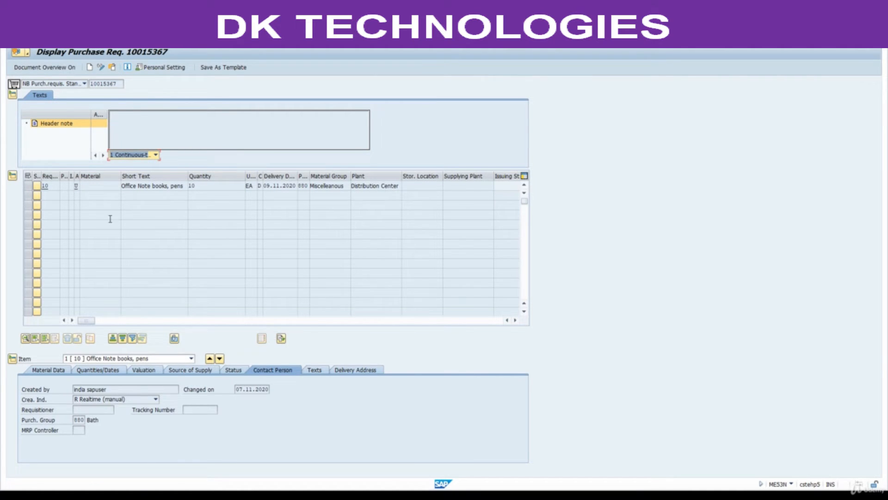
{"action": "mouse_move", "coordinate": [328, 333]}
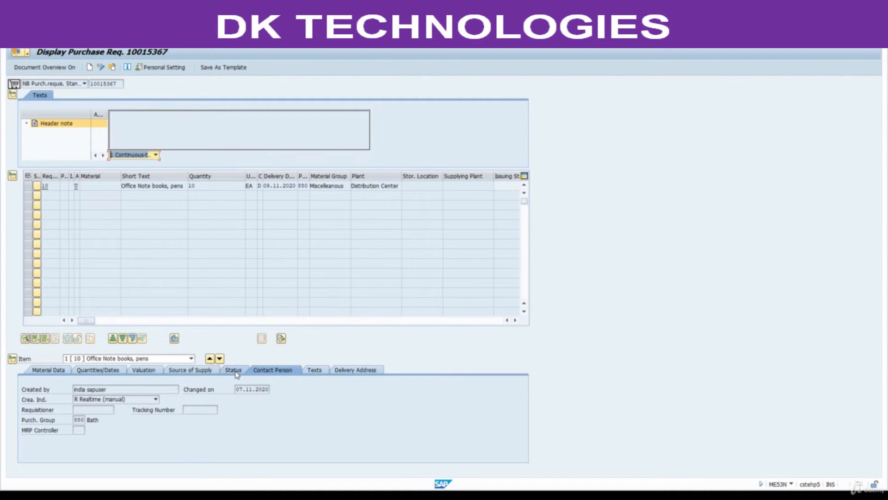
Start NB Standard PO in ME21N with purchasing organization 8800 and company code 8800.
{"action": "left_click", "coordinate": [233, 369]}
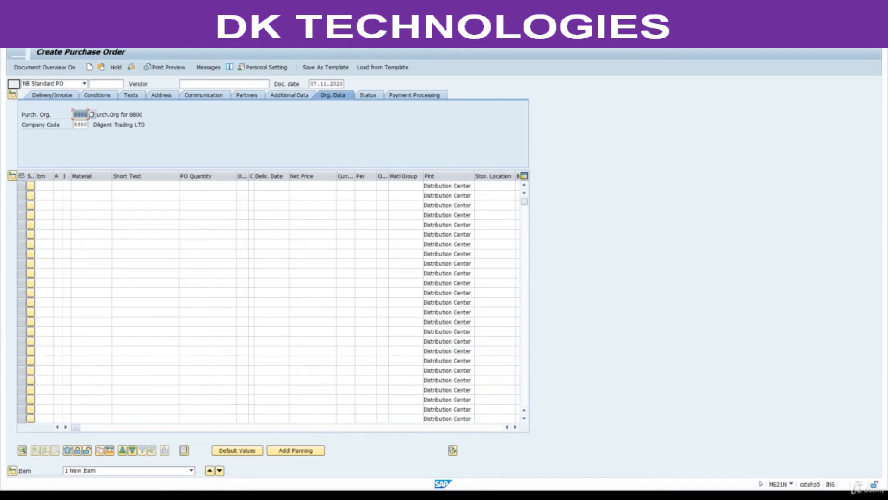
{"action": "left_click", "coordinate": [45, 66]}
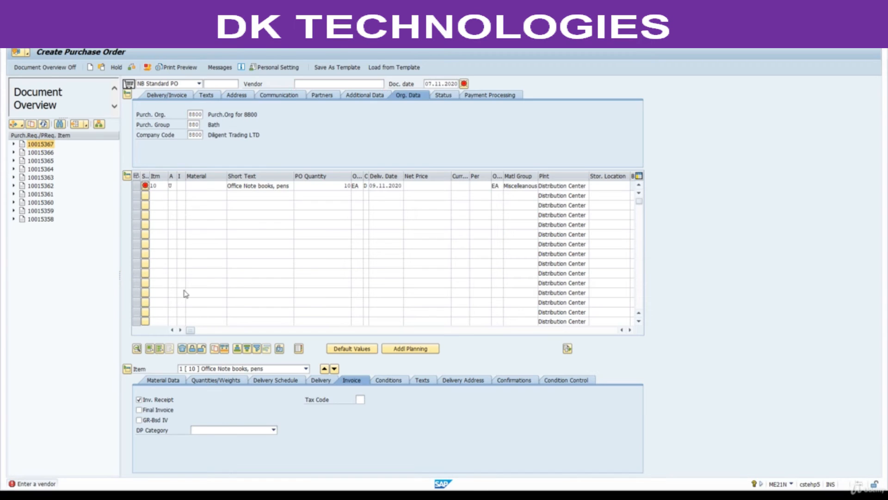
{"action": "left_click", "coordinate": [337, 84]}
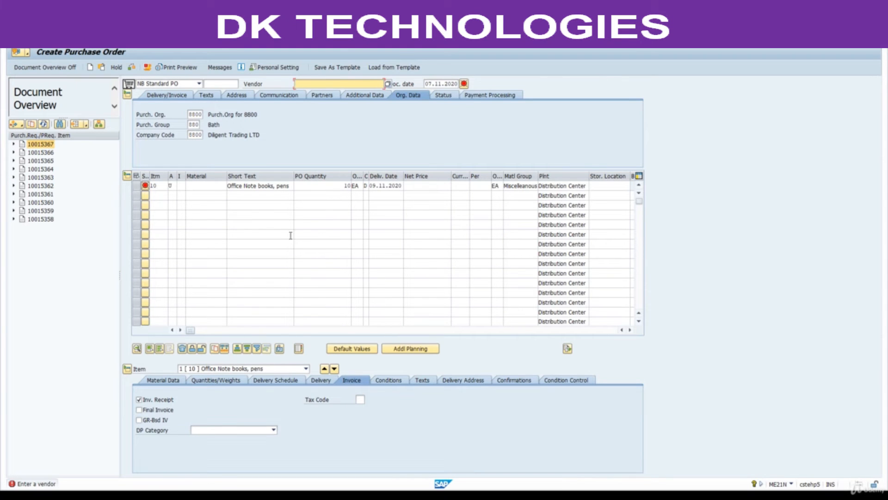
{"action": "type", "text": "0008000001"}
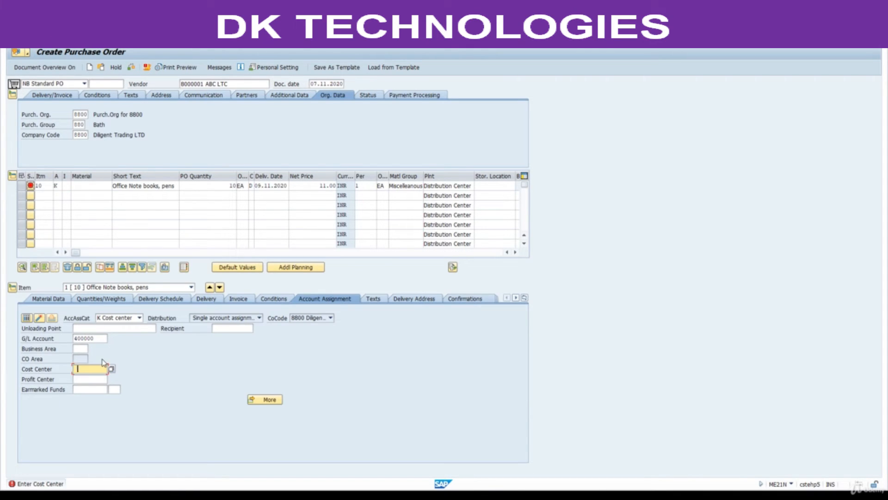
{"action": "type", "text": "2000"}
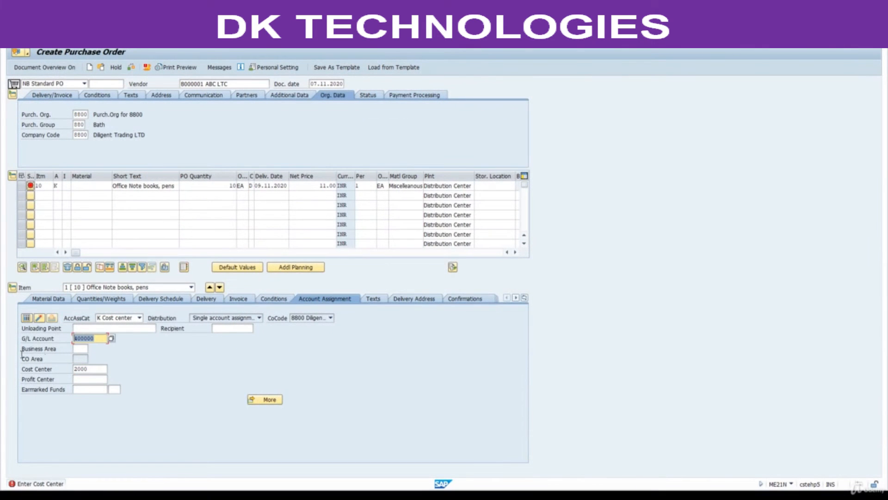
{"action": "type", "text": "405200"}
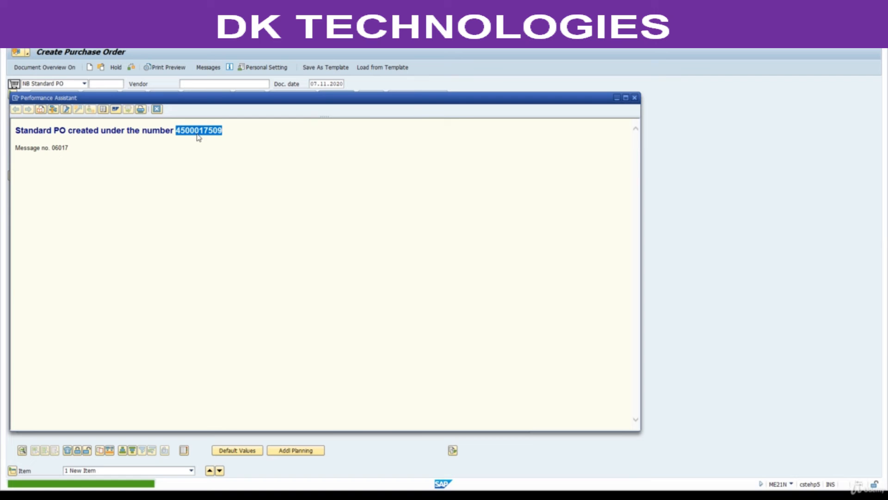
{"action": "left_click", "coordinate": [635, 97]}
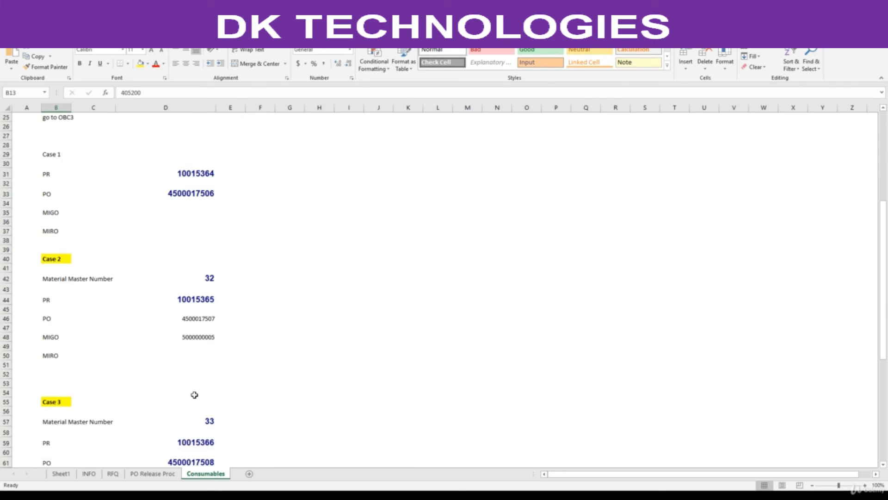
{"action": "scroll", "scroll_direction": "down", "scroll_amount": 3}
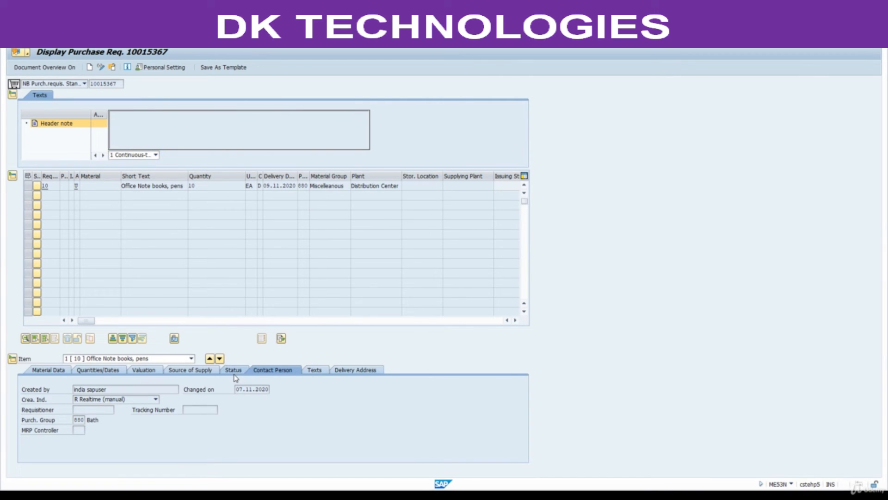
{"action": "left_click", "coordinate": [234, 369]}
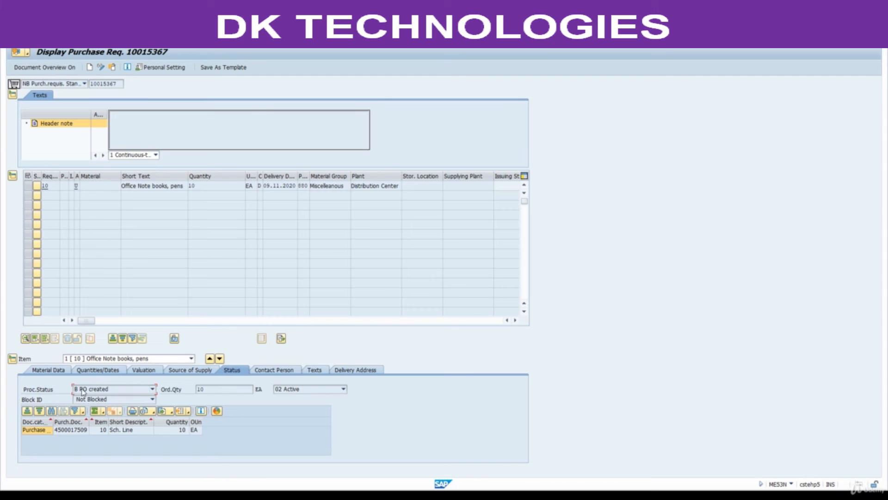
{"action": "mouse_move", "coordinate": [97, 395]}
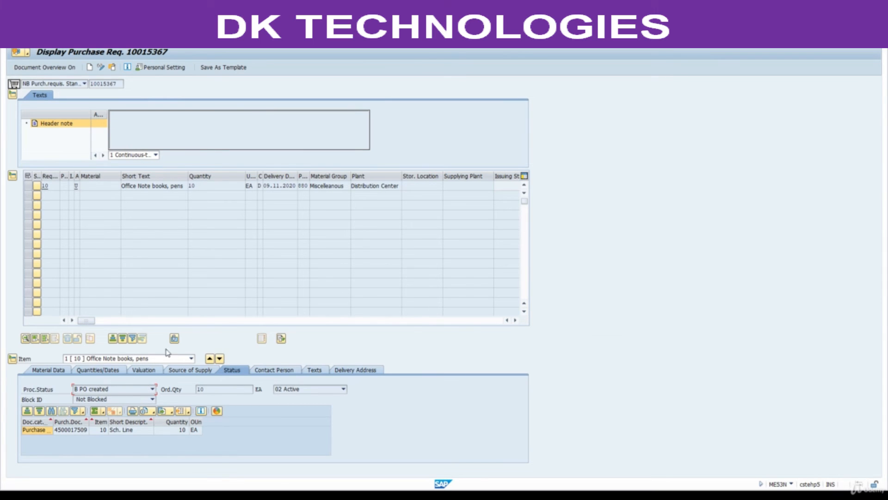
{"action": "mouse_move", "coordinate": [113, 399]}
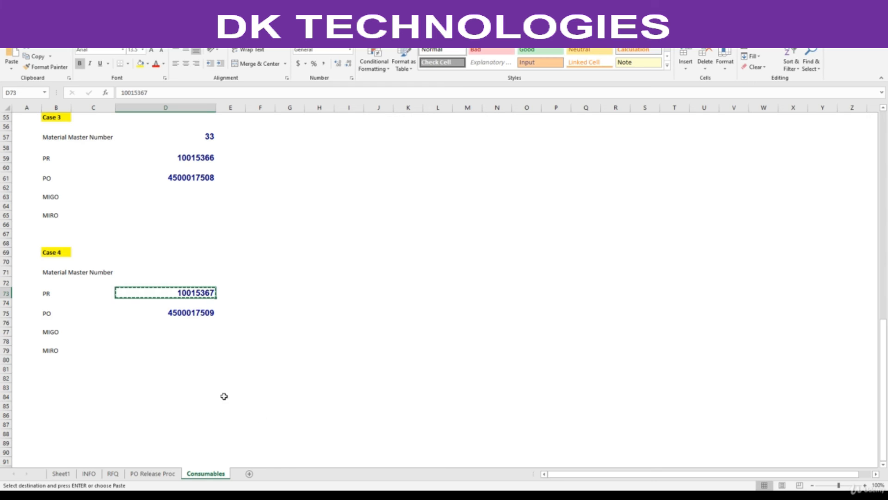
{"action": "left_click", "coordinate": [164, 312]}
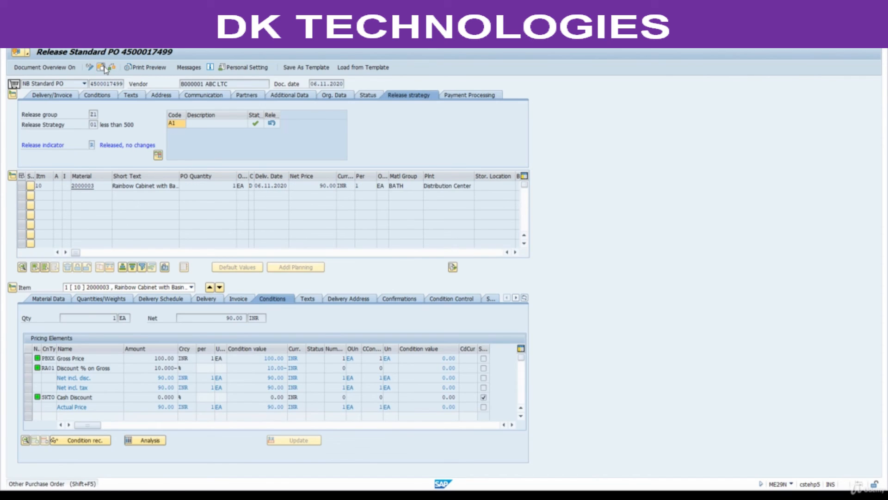
{"action": "left_click", "coordinate": [107, 67]}
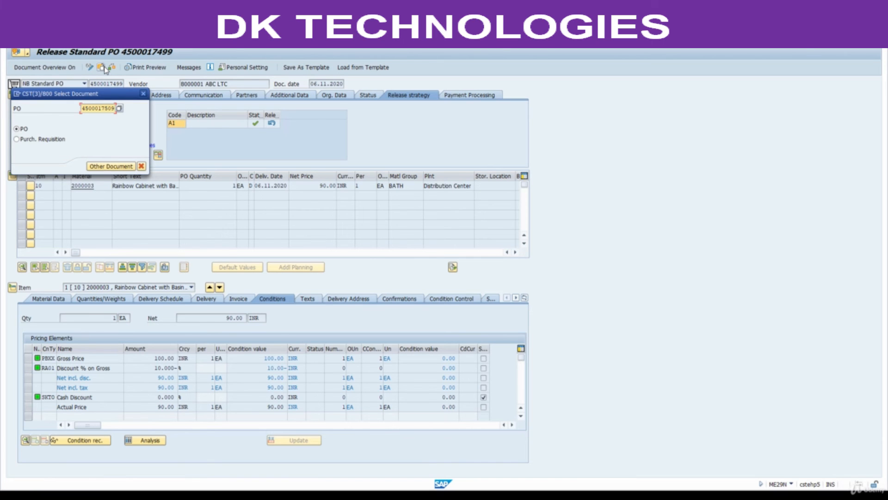
{"action": "left_click", "coordinate": [111, 166]}
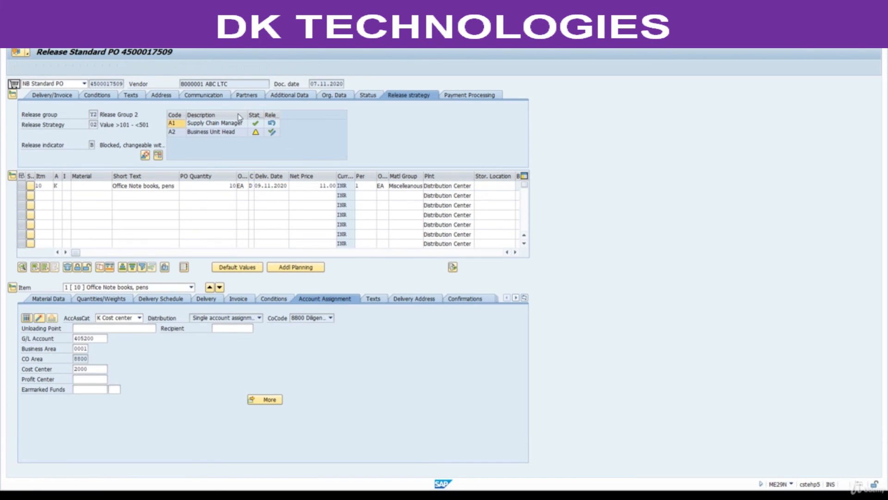
{"action": "left_click", "coordinate": [272, 132]}
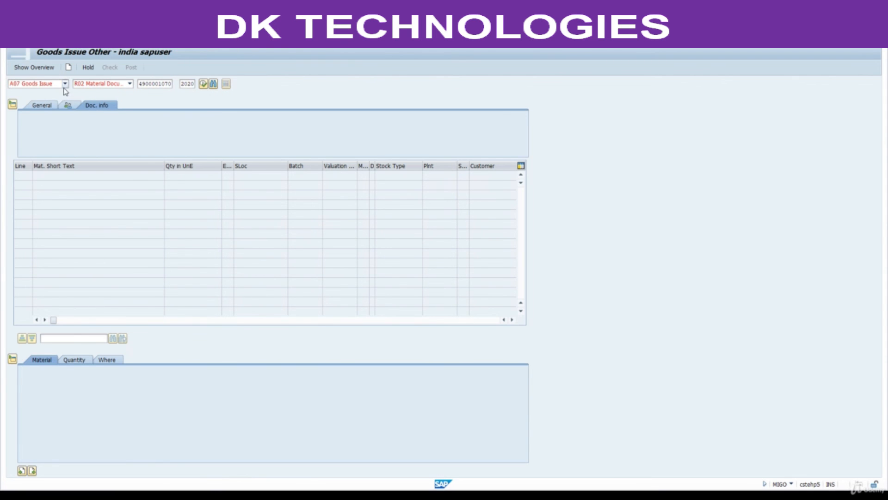
{"action": "left_click", "coordinate": [64, 83]}
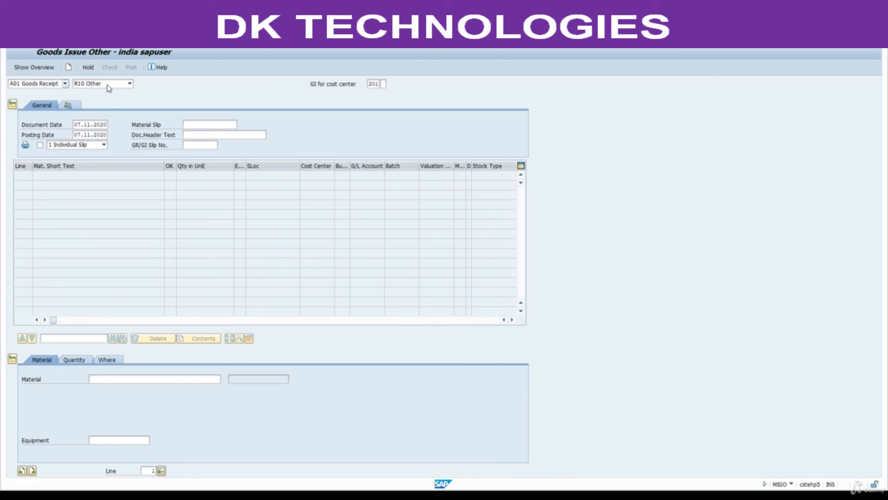
{"action": "left_click", "coordinate": [130, 83]}
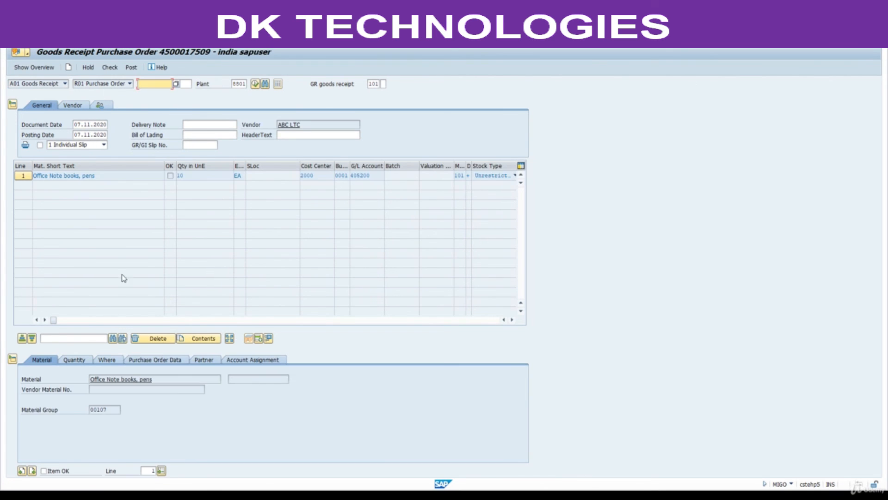
{"action": "left_click", "coordinate": [45, 471]}
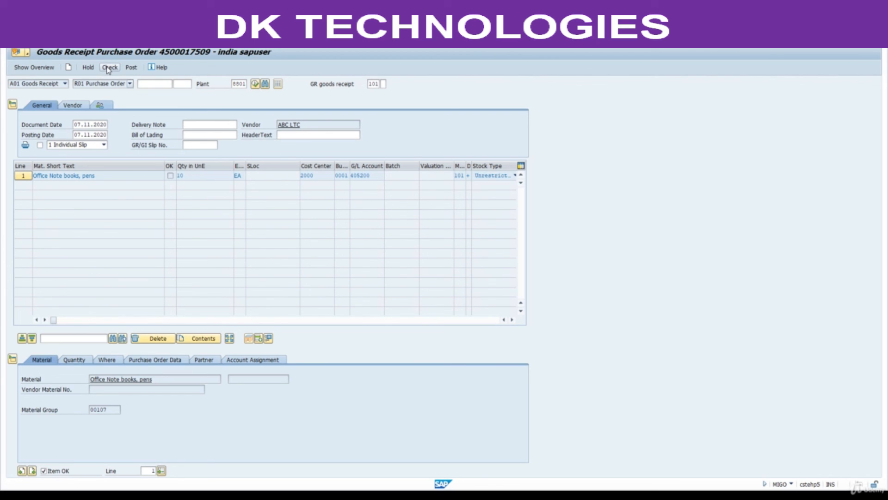
{"action": "left_click", "coordinate": [110, 67]}
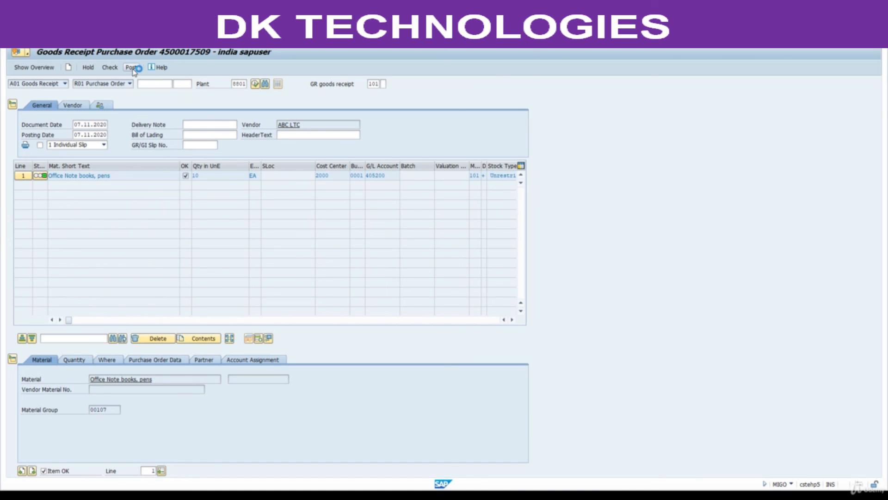
{"action": "left_click", "coordinate": [131, 67]}
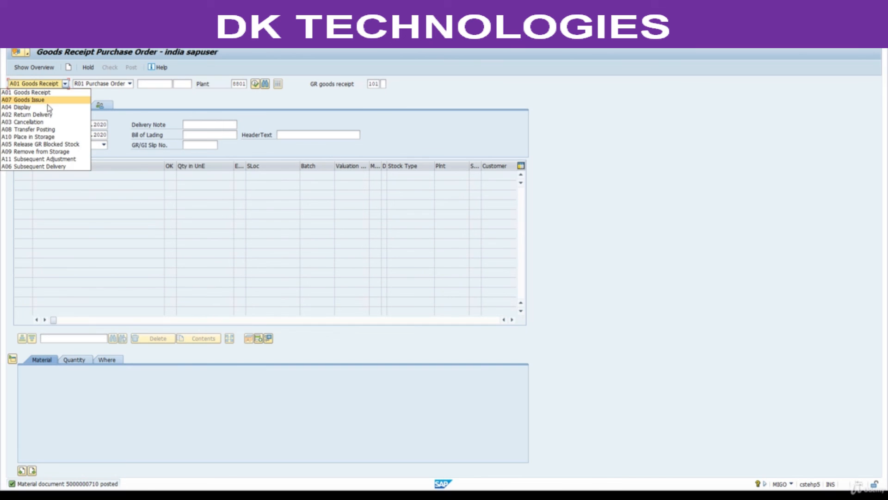
{"action": "left_click", "coordinate": [22, 107]}
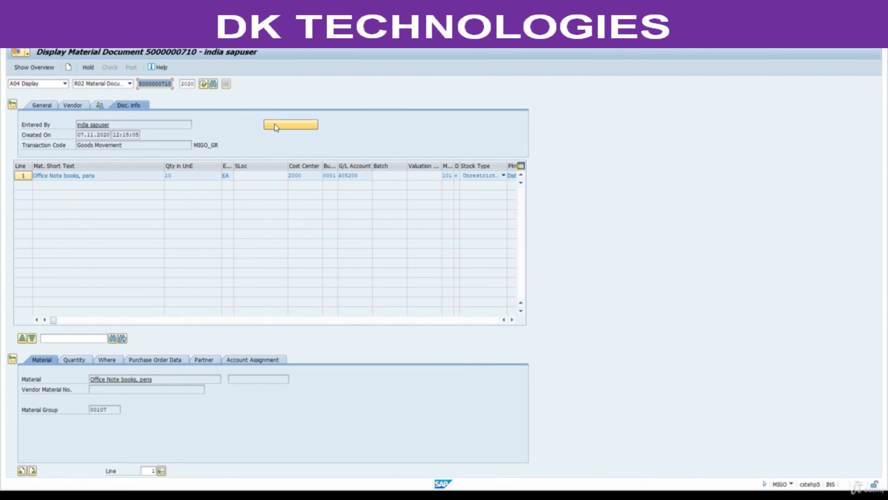
{"action": "left_click", "coordinate": [291, 124]}
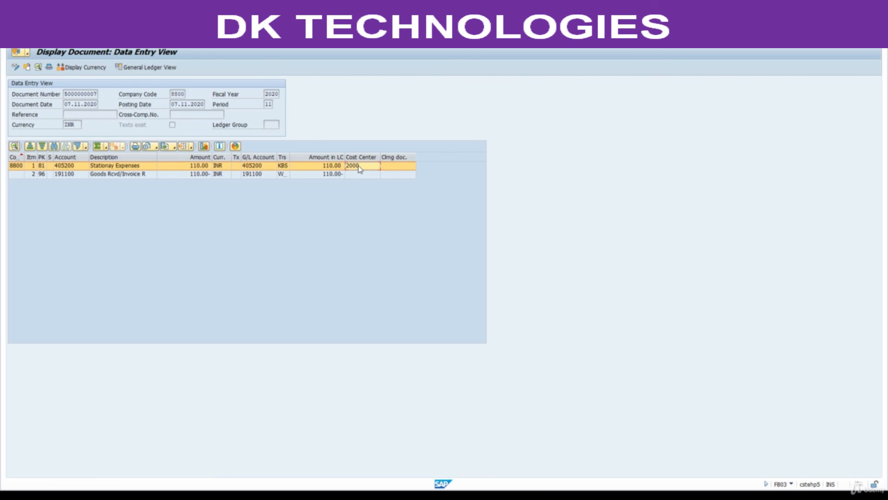
{"action": "mouse_move", "coordinate": [527, 412]}
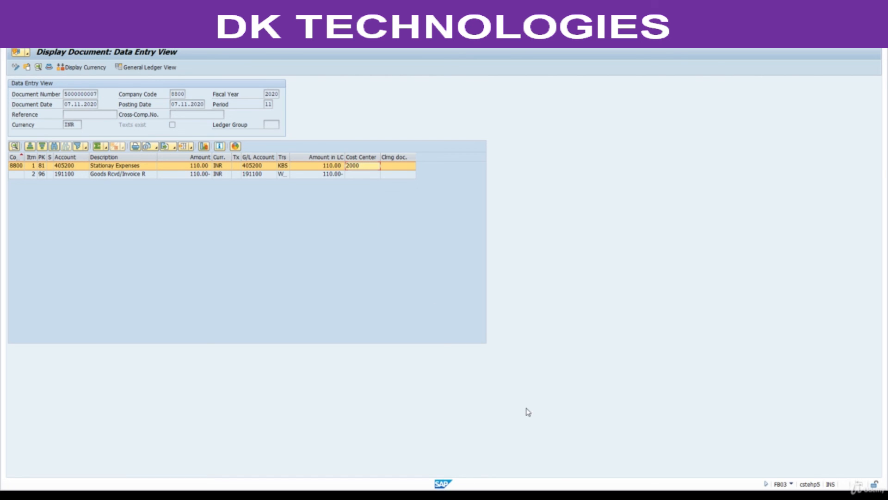